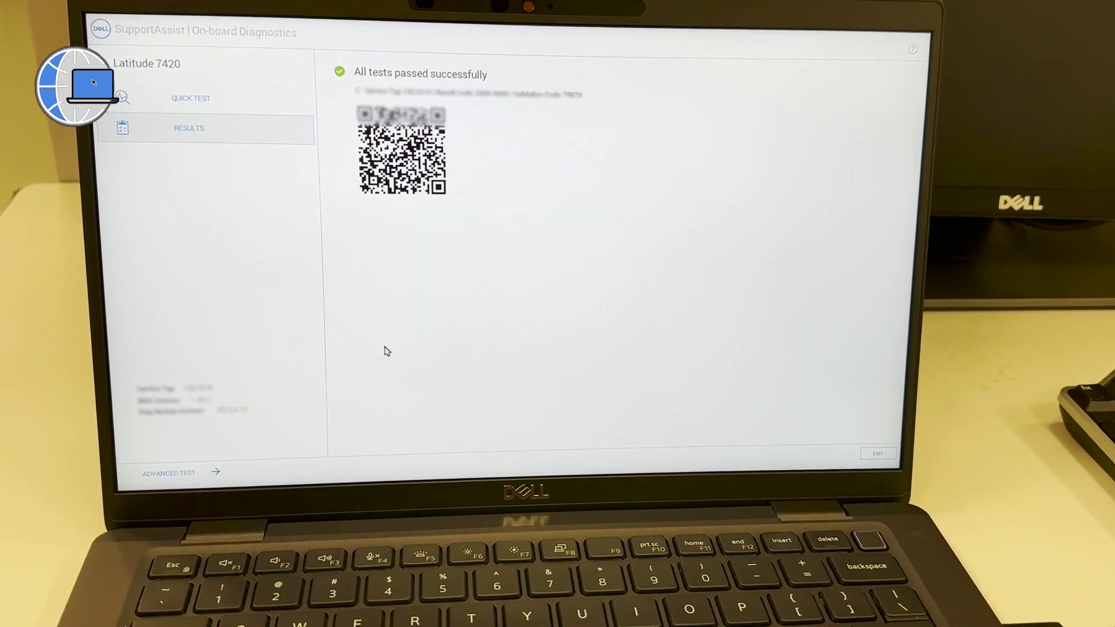
Launch the advanced test from the quick test results screen to start the colour bar display test.
left_click(171, 473)
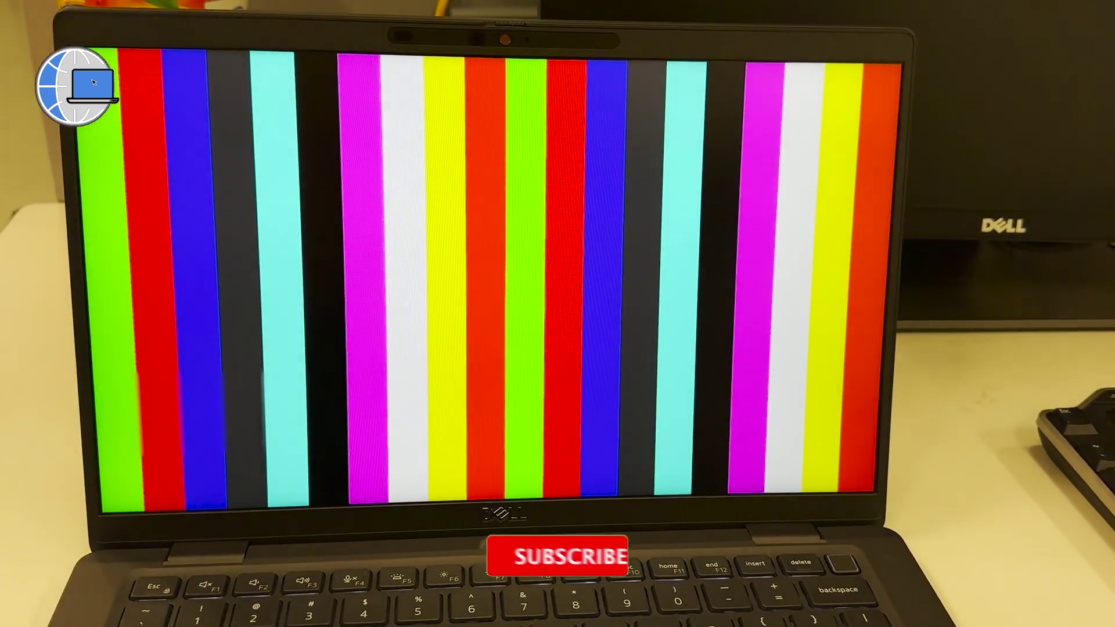
Answer Yes to 'Were color bars displayed?' so the audio functional test begins.
left_click(557, 557)
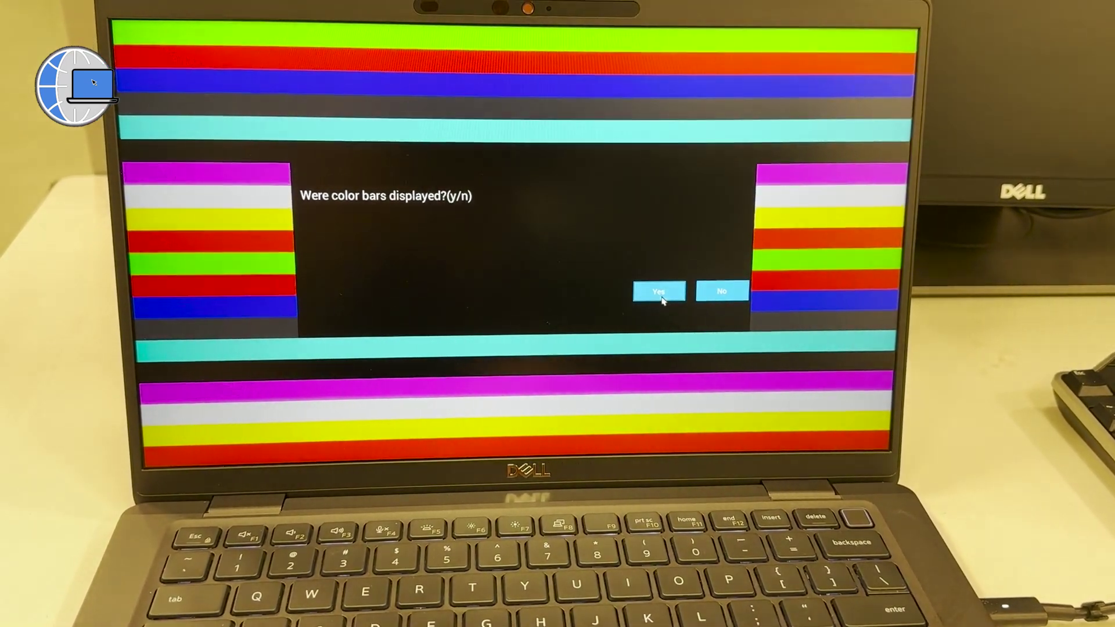
left_click(659, 291)
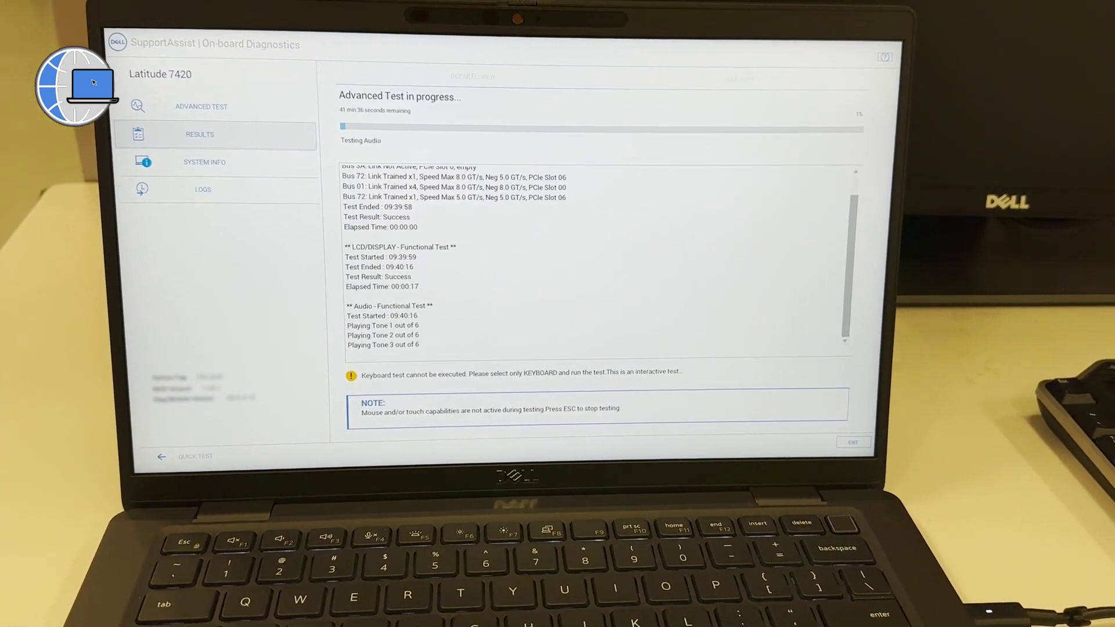